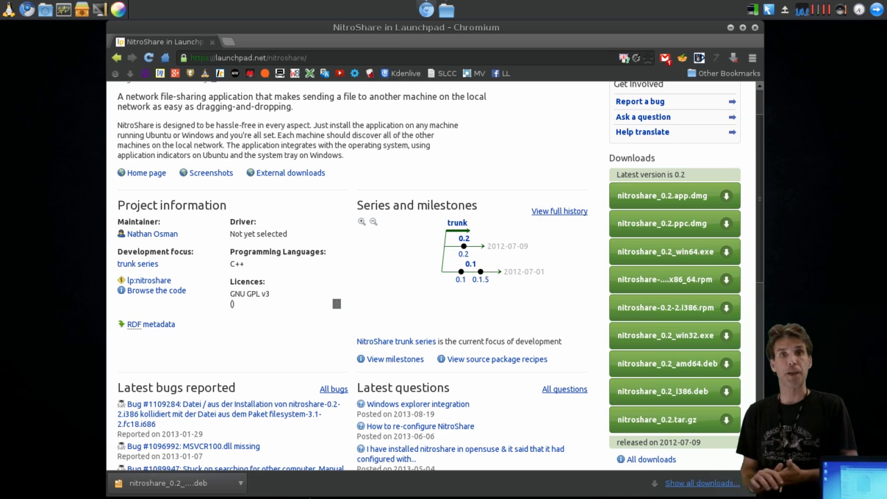
mouse_move(596, 291)
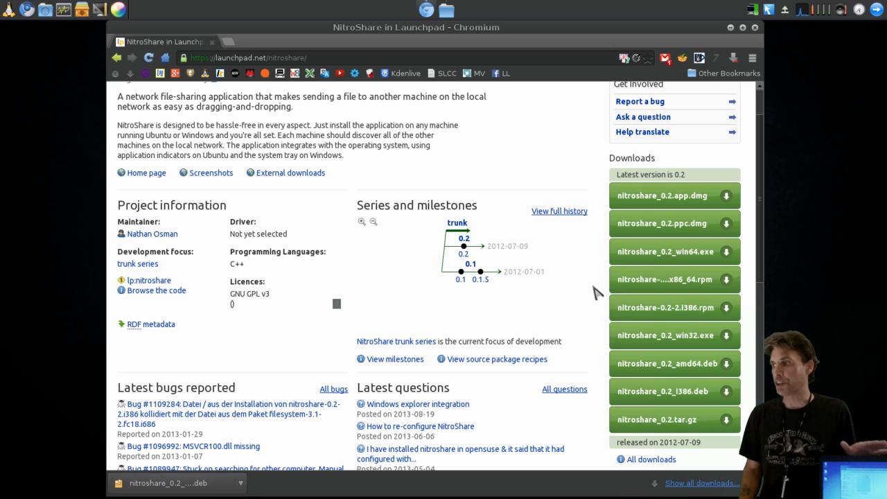
mouse_move(638, 336)
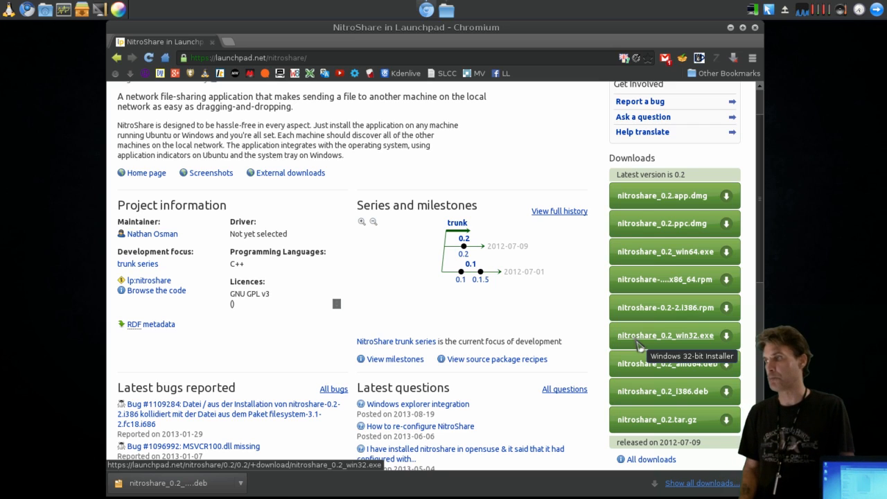
mouse_move(661, 347)
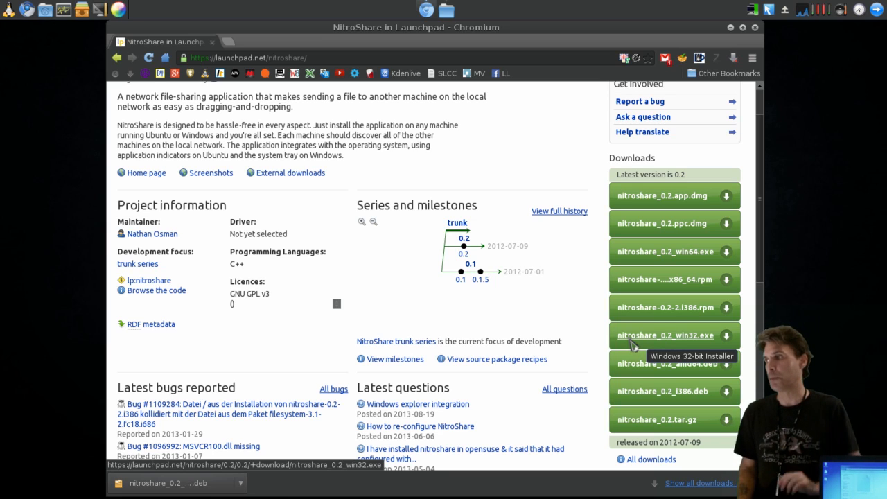
mouse_move(584, 421)
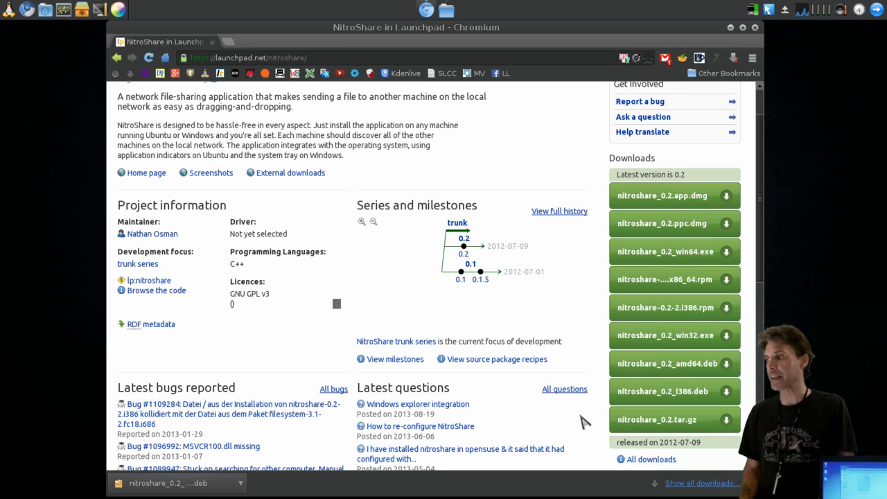
mouse_move(581, 417)
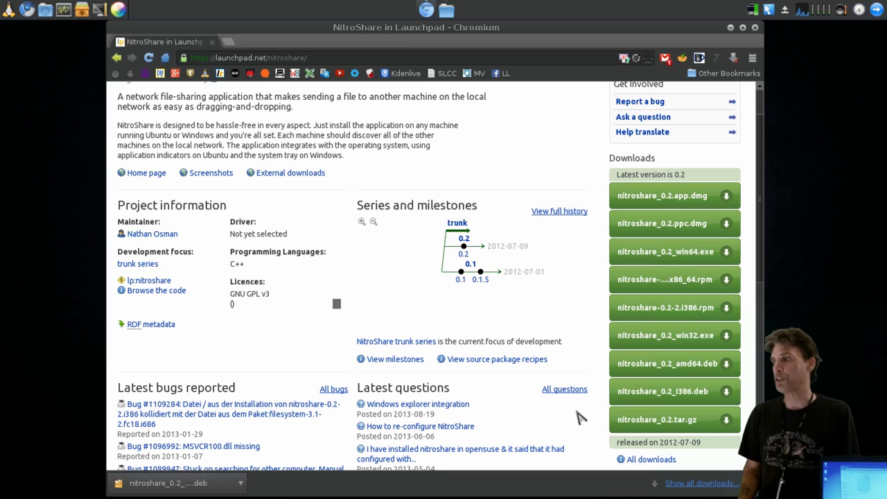
mouse_move(640, 401)
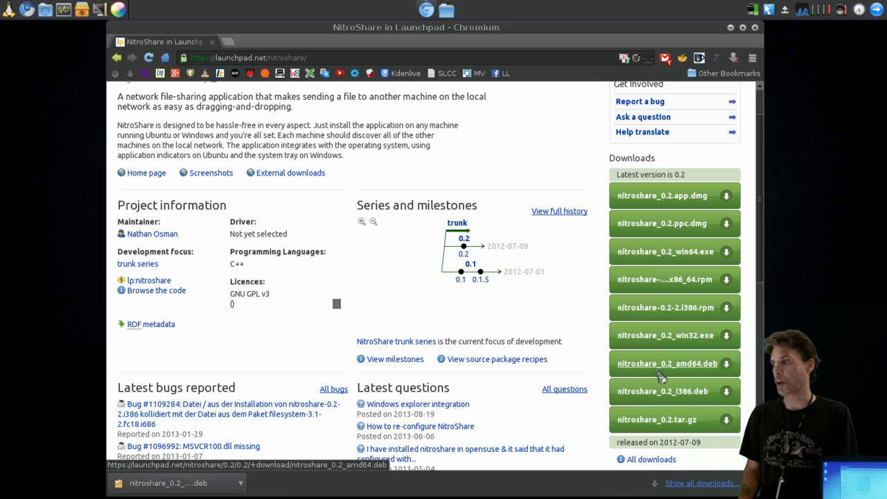
mouse_move(665, 363)
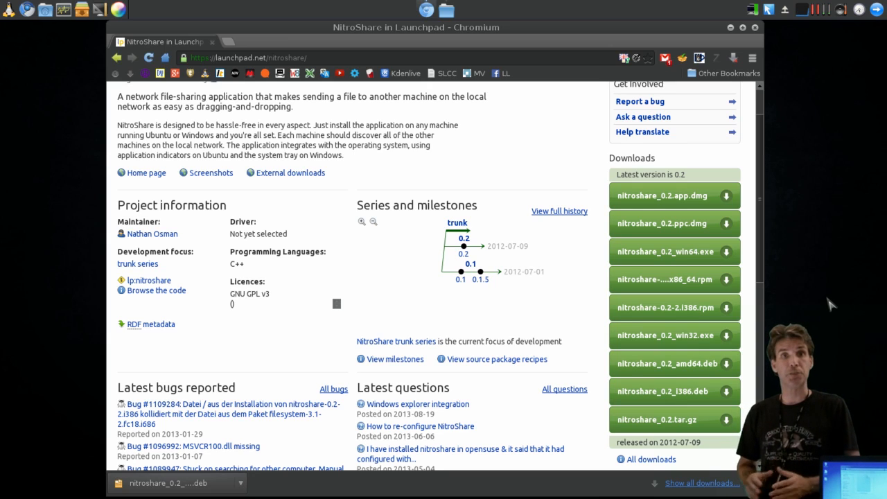
mouse_move(812, 59)
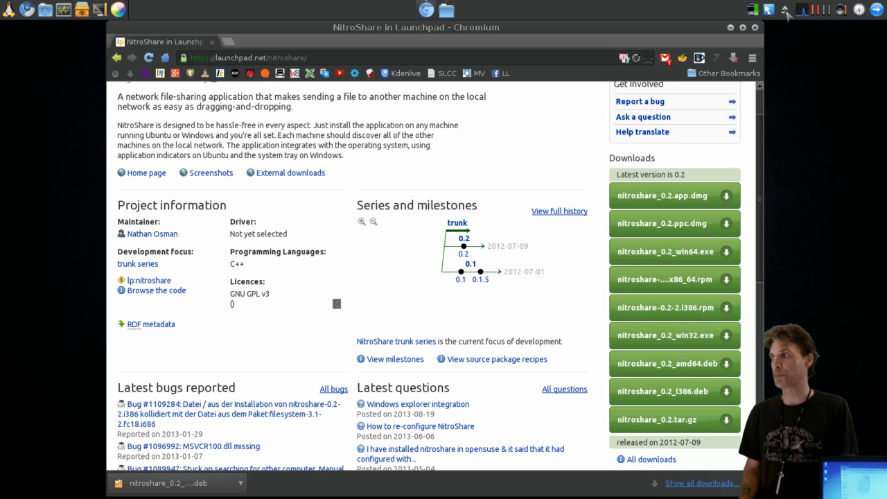
- Open NitroShare Settings from the tray and set the Appearance tray icon to Light
click(784, 9)
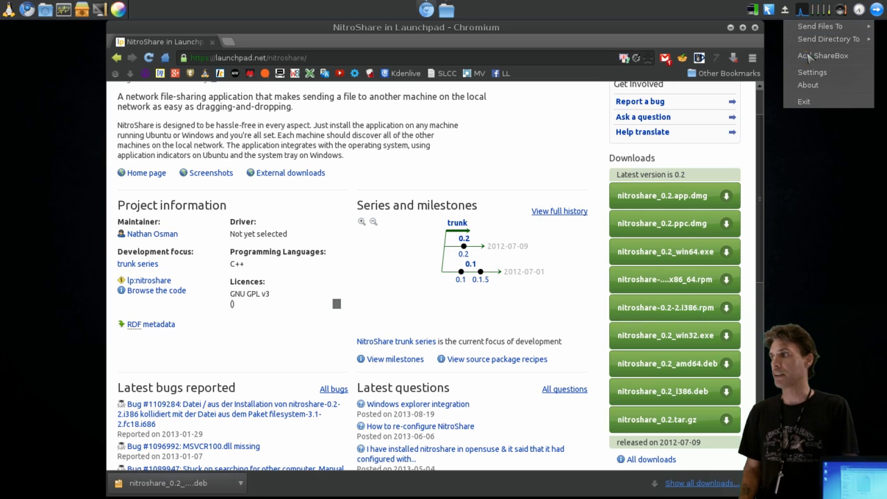
click(812, 72)
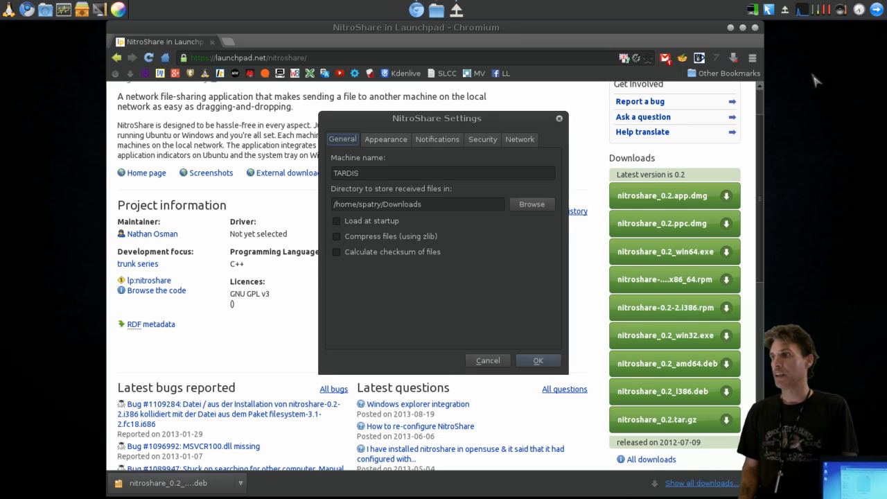
mouse_move(606, 142)
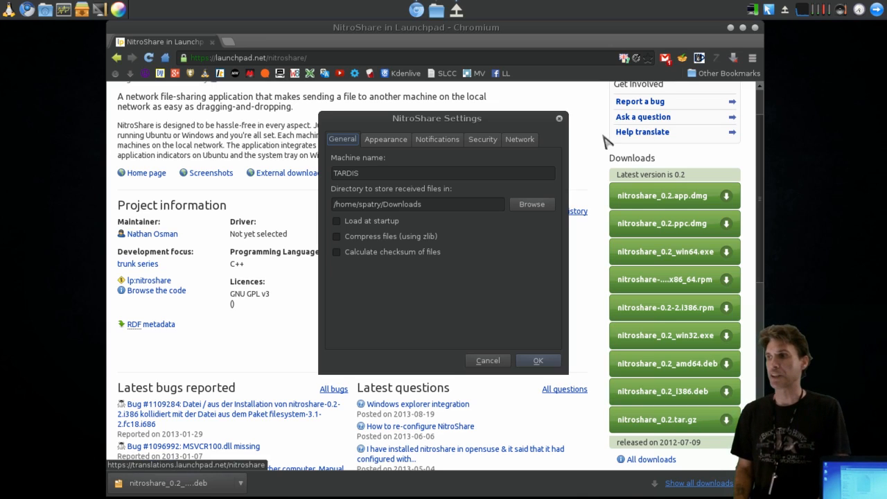
click(417, 204)
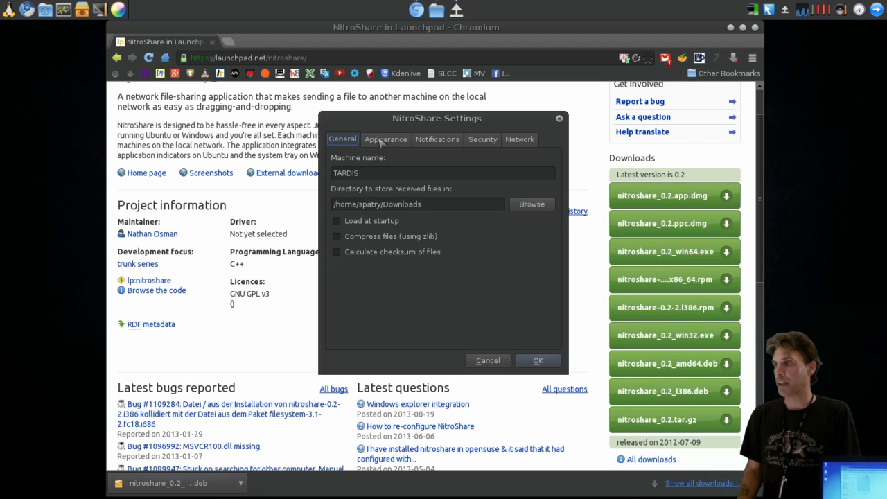
click(385, 140)
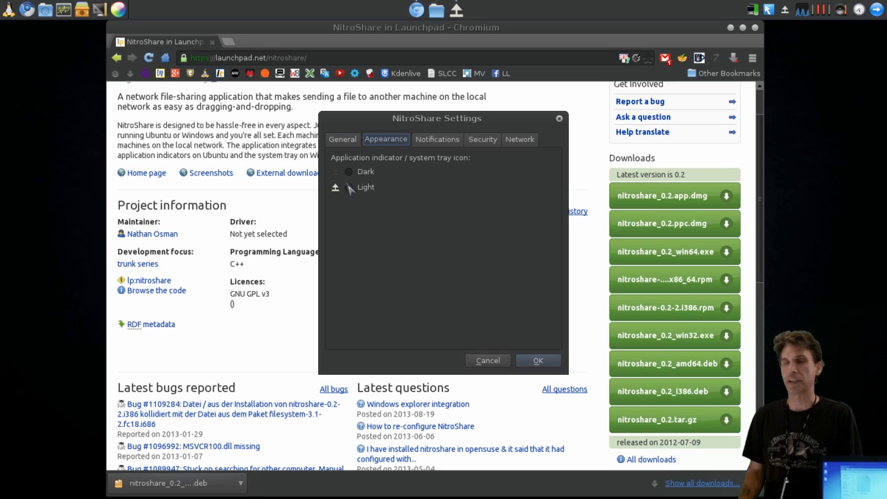
click(348, 187)
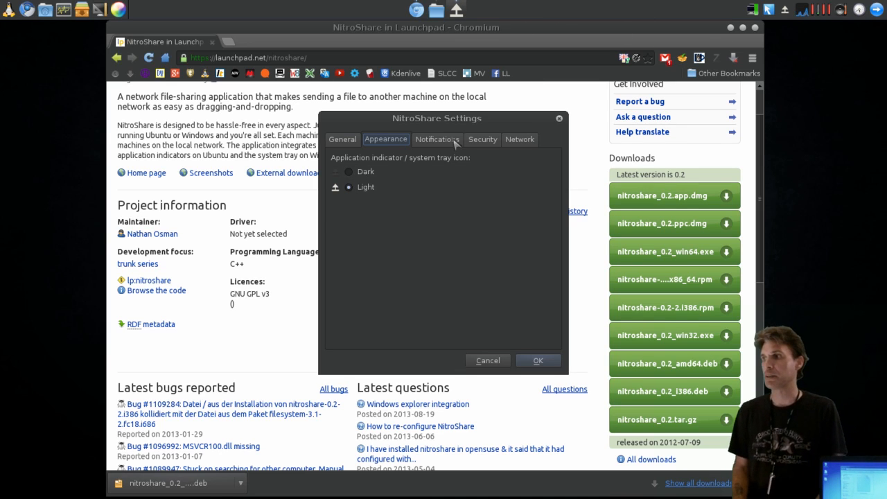
- Check the Notifications tab (only errors enabled), then view the Security tab auto-accept setting
click(436, 138)
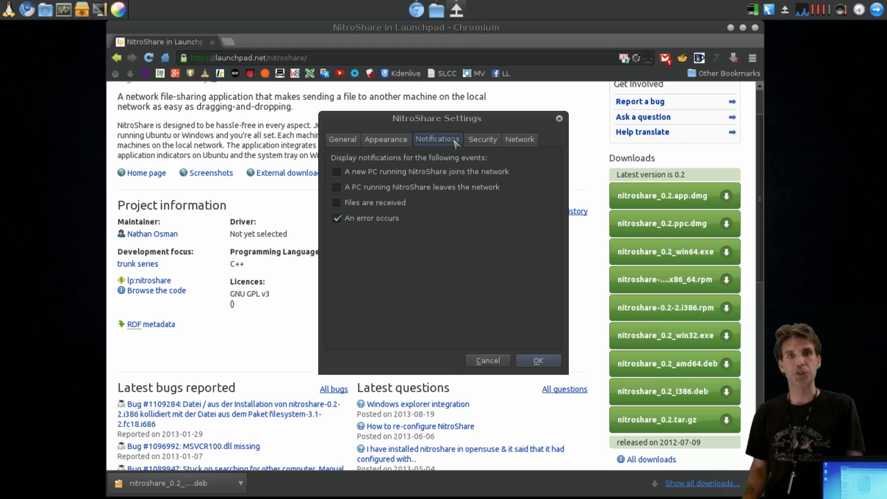
mouse_move(377, 224)
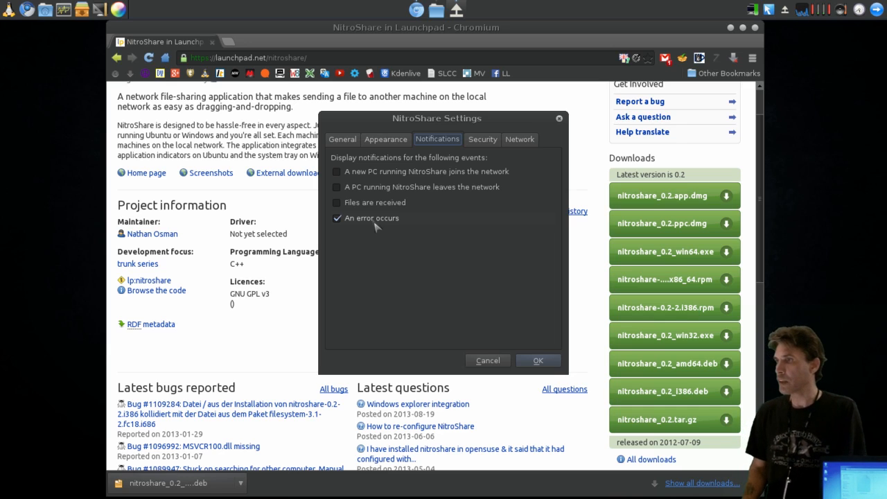
click(482, 139)
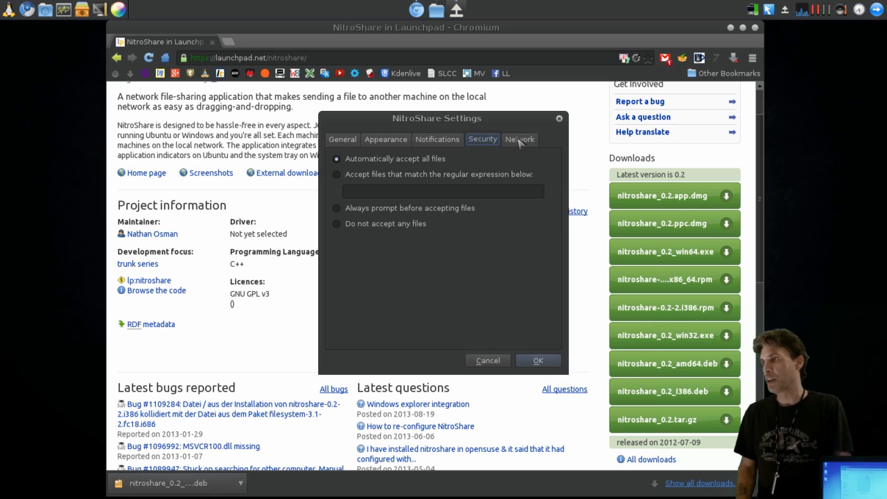
- Look over the Network tab's interface and port settings, then confirm with OK
click(519, 138)
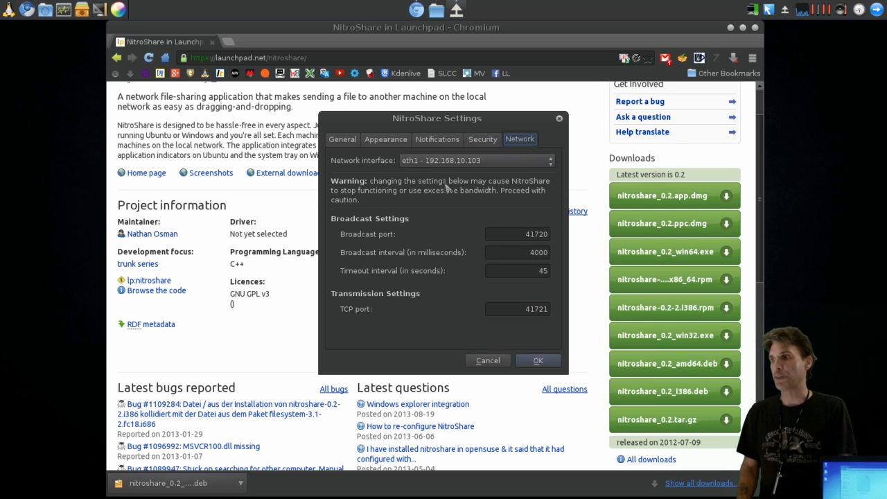
mouse_move(464, 218)
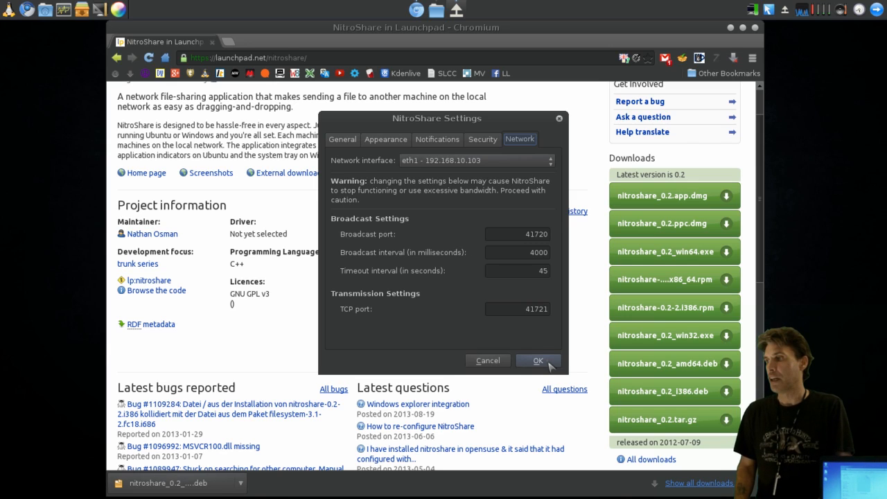
click(537, 360)
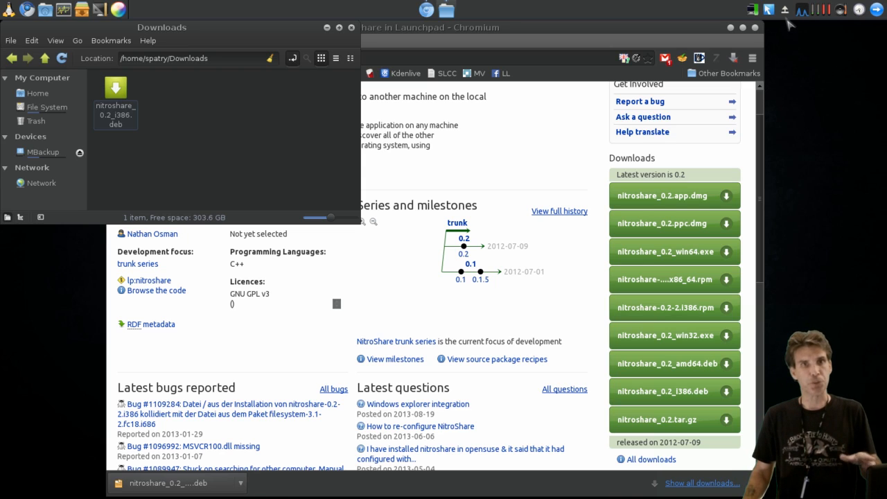
- Check that Compaq-PC is listed under the tray menu's Send Files To
click(802, 9)
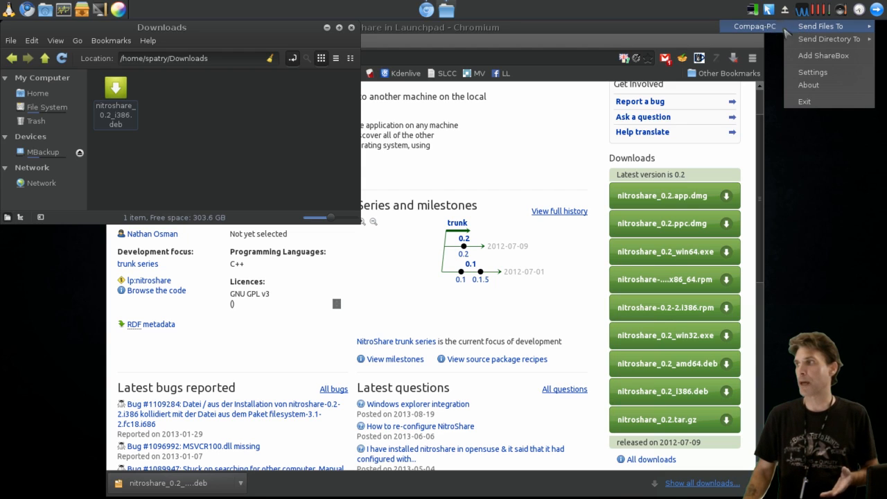
click(835, 179)
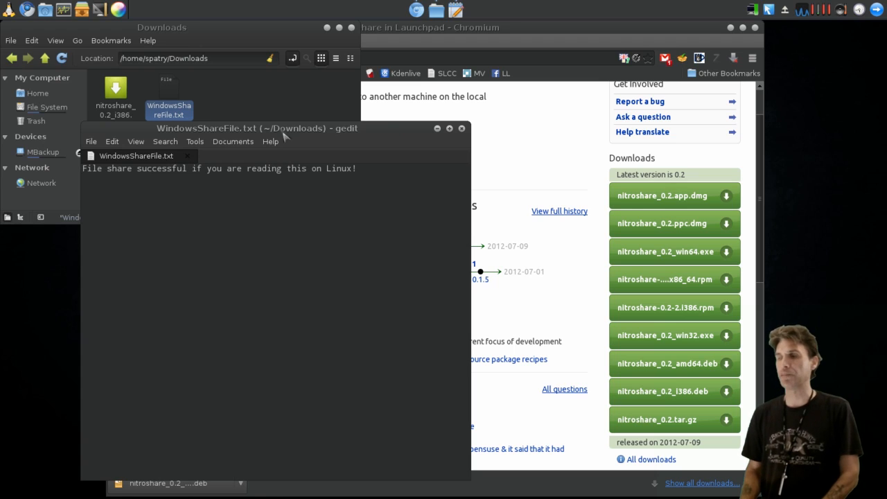
mouse_move(461, 128)
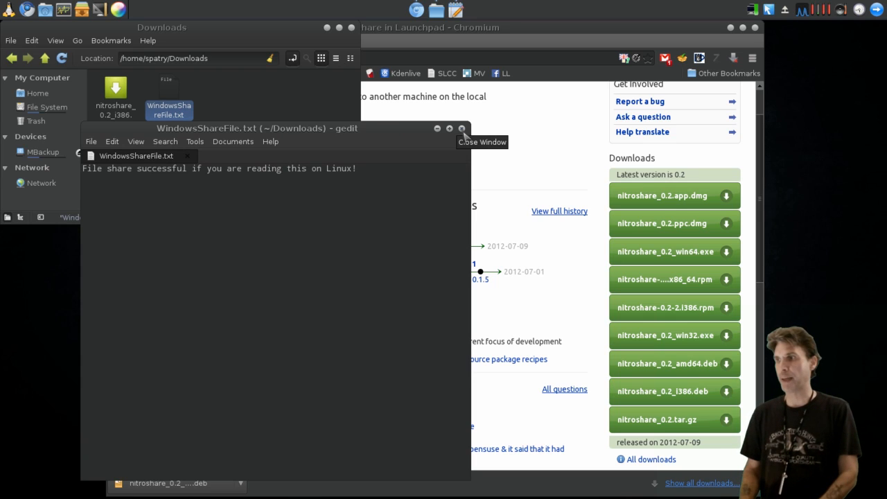
- Close gedit after reading WindowsShareFile.txt's success message
click(462, 129)
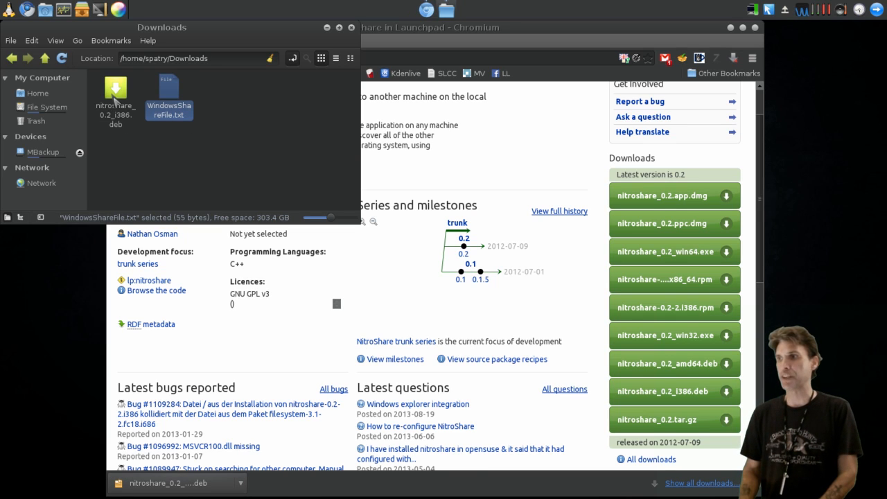
mouse_move(794, 21)
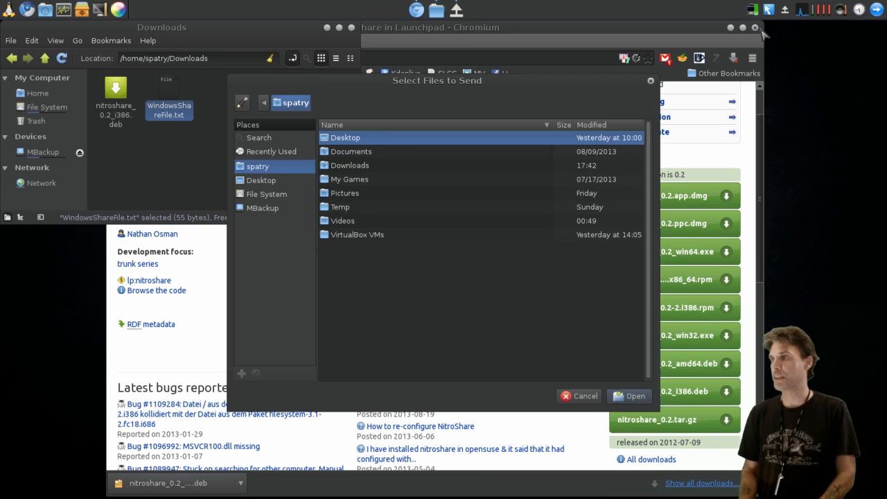
- Browse to Downloads and send nitroshare_0.2_i386.deb to Compaq-PC
double_click(350, 164)
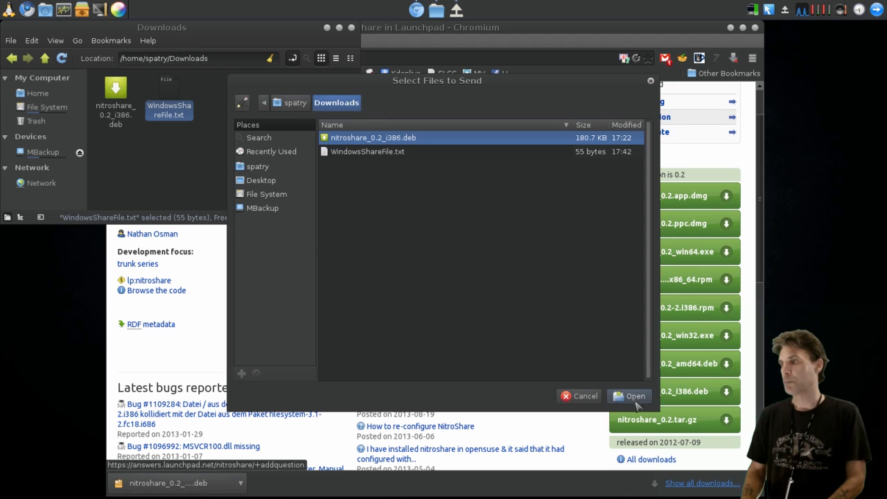
click(628, 396)
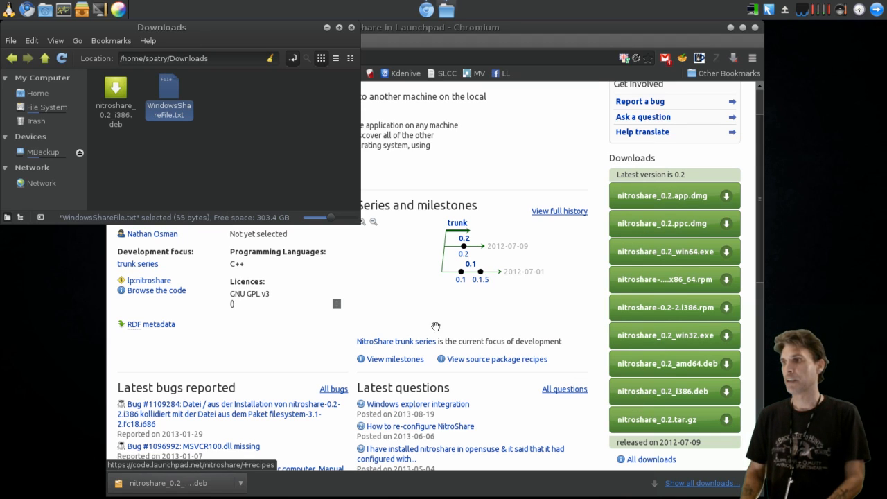